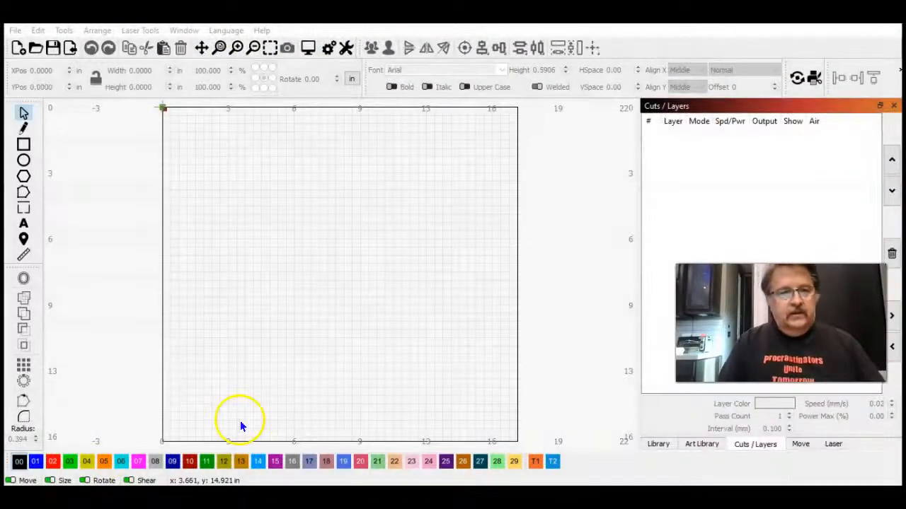
mouse_move(53, 60)
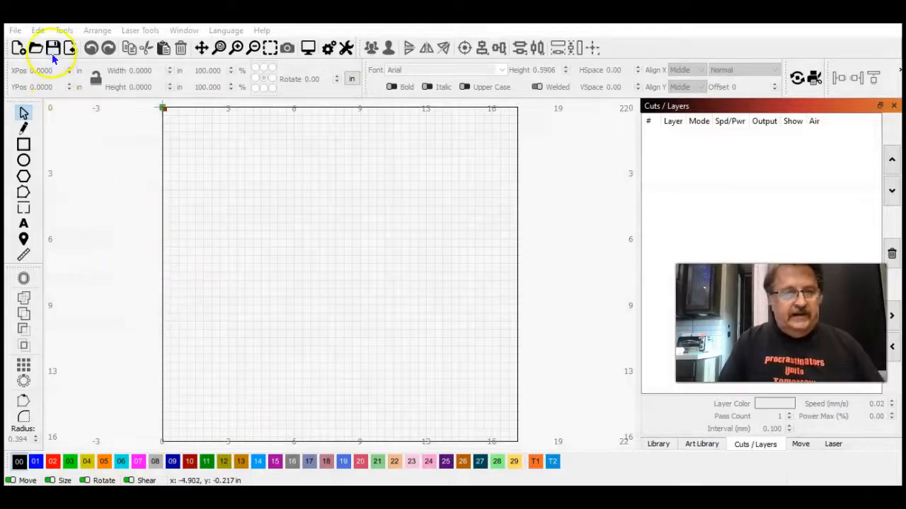
Step: Draw a rectangle roughly four inches across near the top left of the bed
left_click(23, 143)
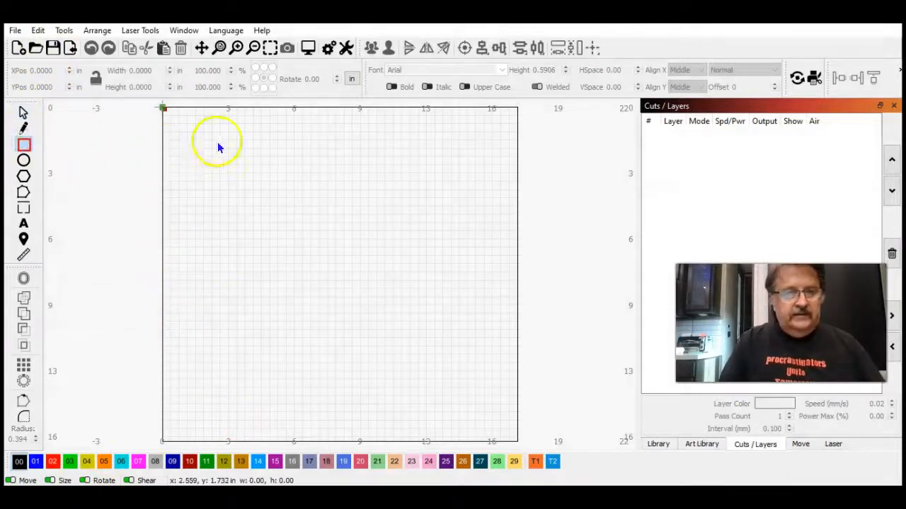
left_click_drag(226, 154, 316, 239)
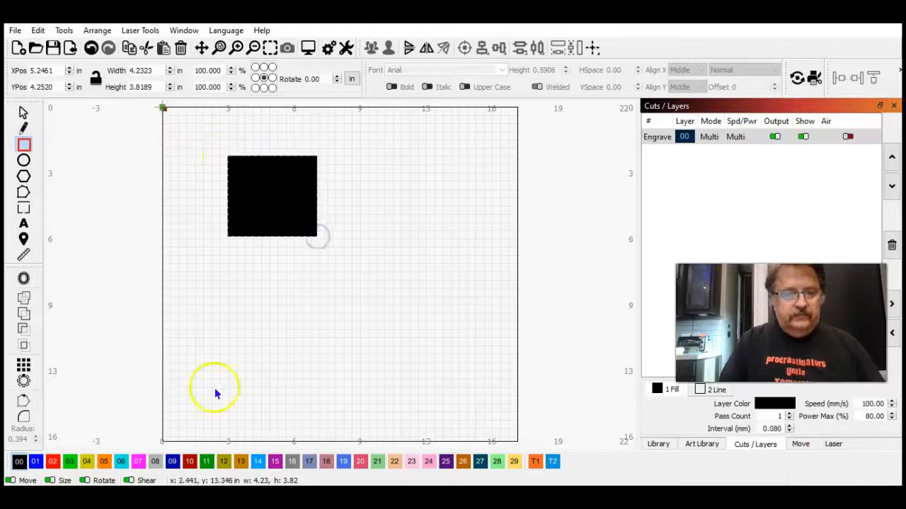
left_click(53, 461)
type("4.0000")
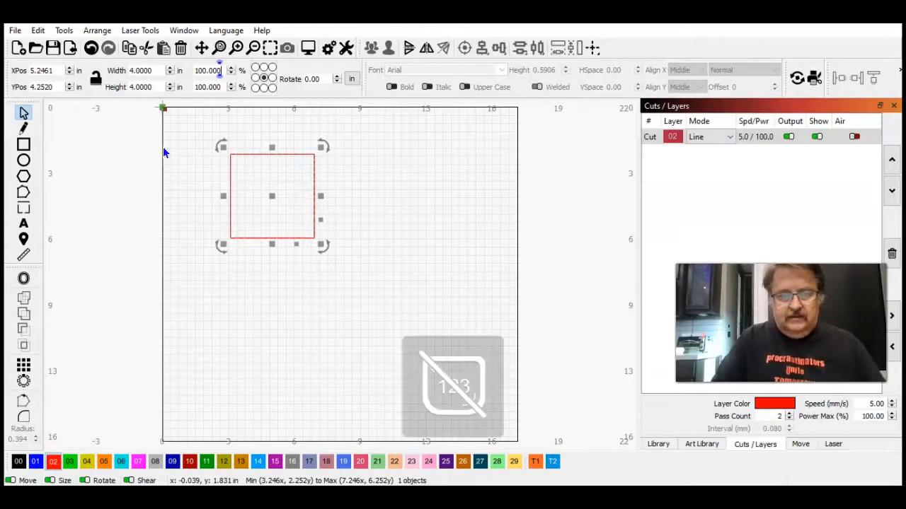
Step: Duplicate the square to its right and resize the copies to 3, 2 and 1 inch
left_click_drag(271, 196, 331, 198)
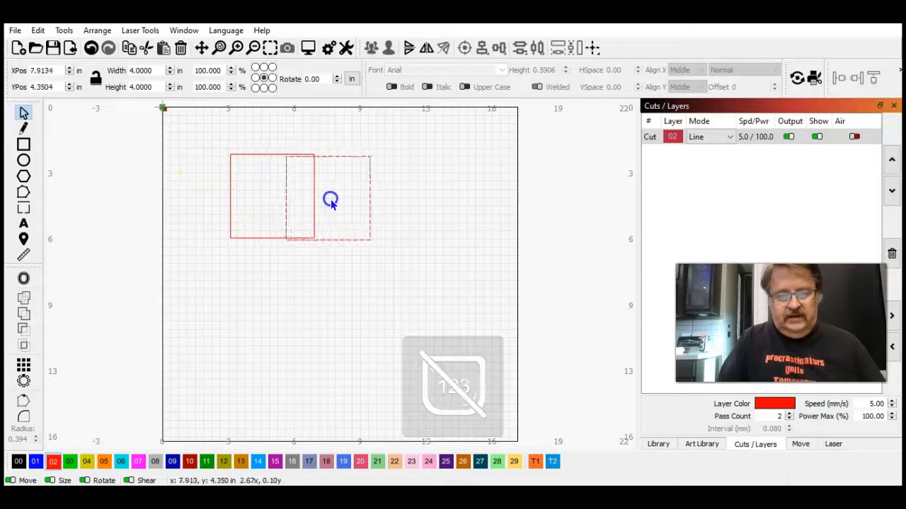
left_click(330, 198)
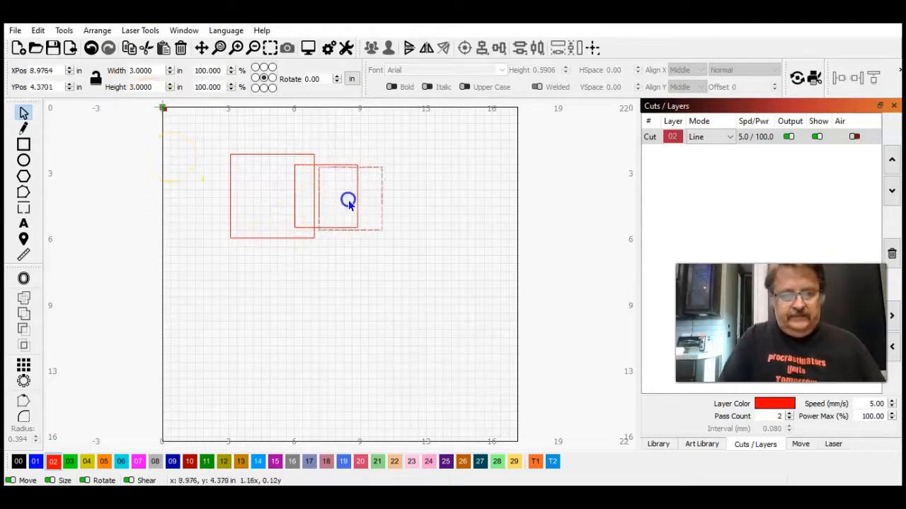
left_click(347, 200)
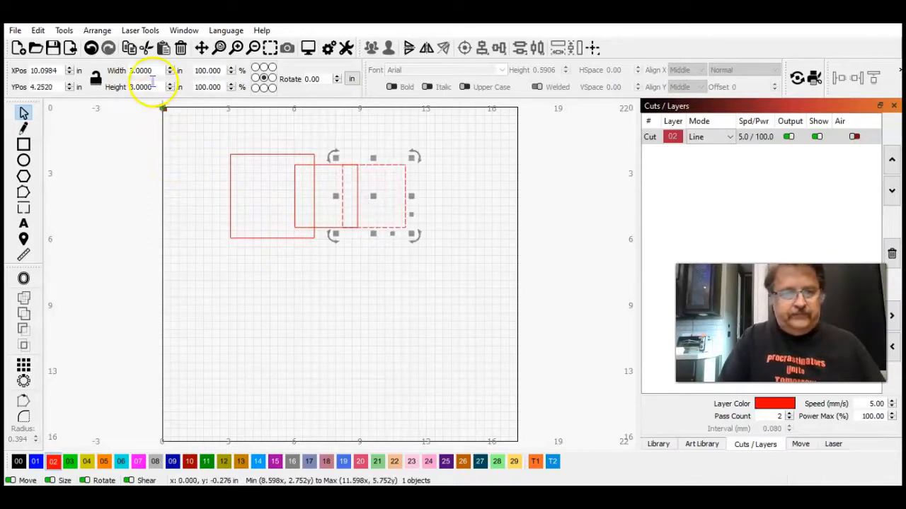
triple_click(140, 70)
type("1.0000")
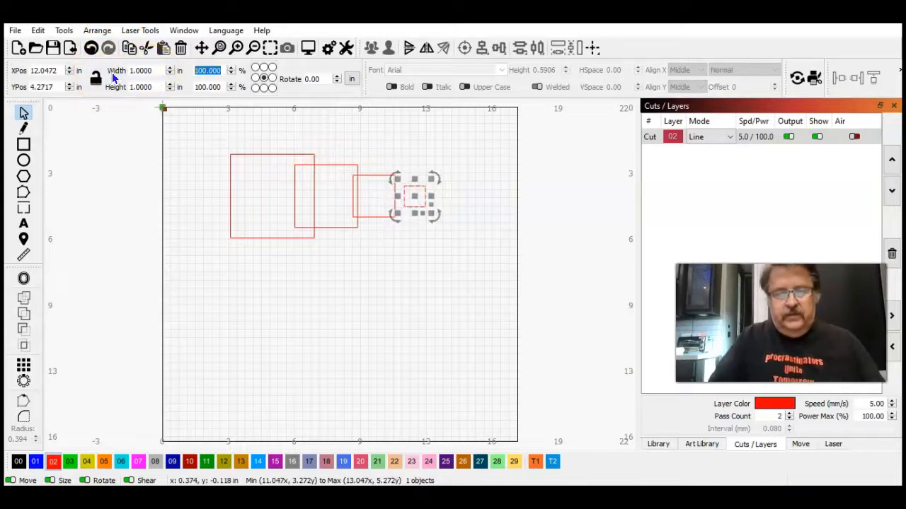
left_click(106, 201)
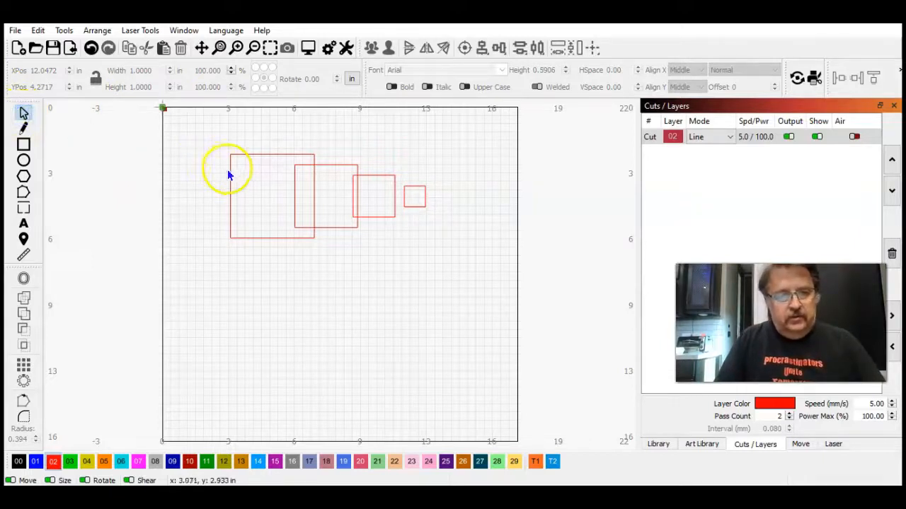
Step: Select the 4-inch square
left_click(271, 196)
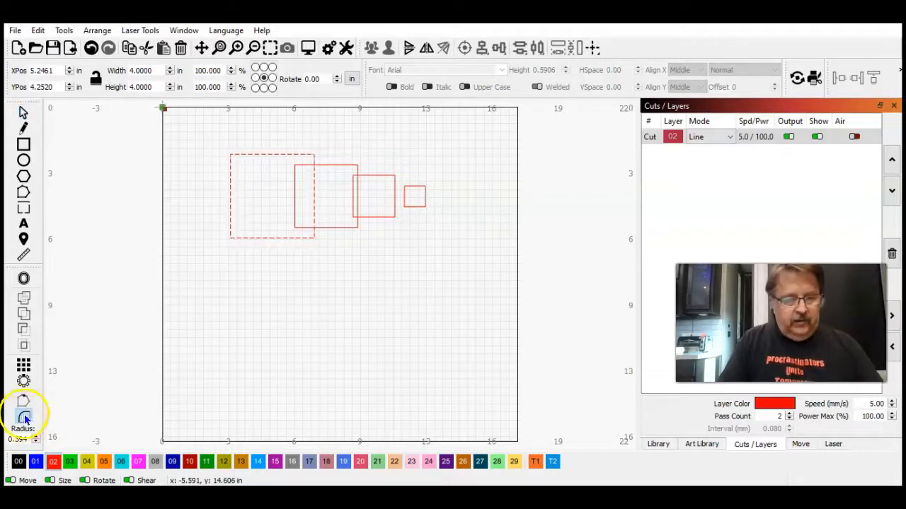
mouse_move(23, 417)
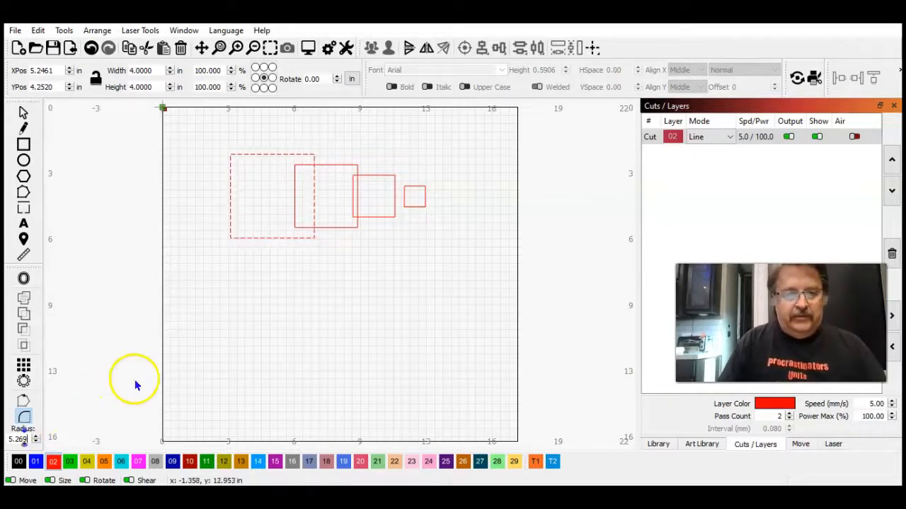
mouse_move(49, 439)
type("1")
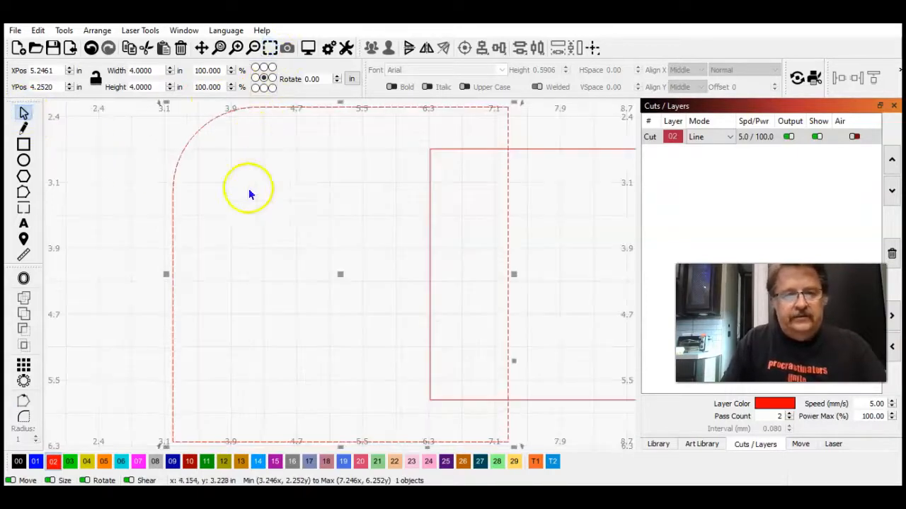
mouse_move(152, 134)
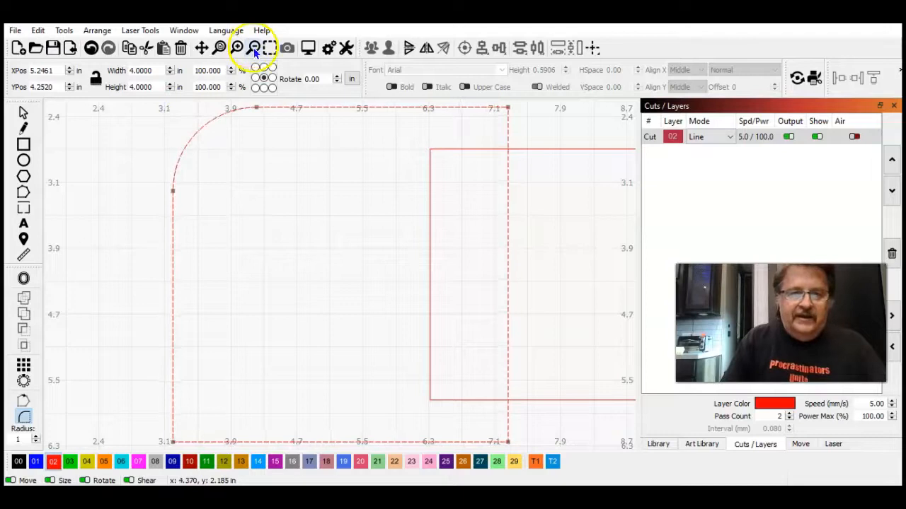
mouse_move(254, 47)
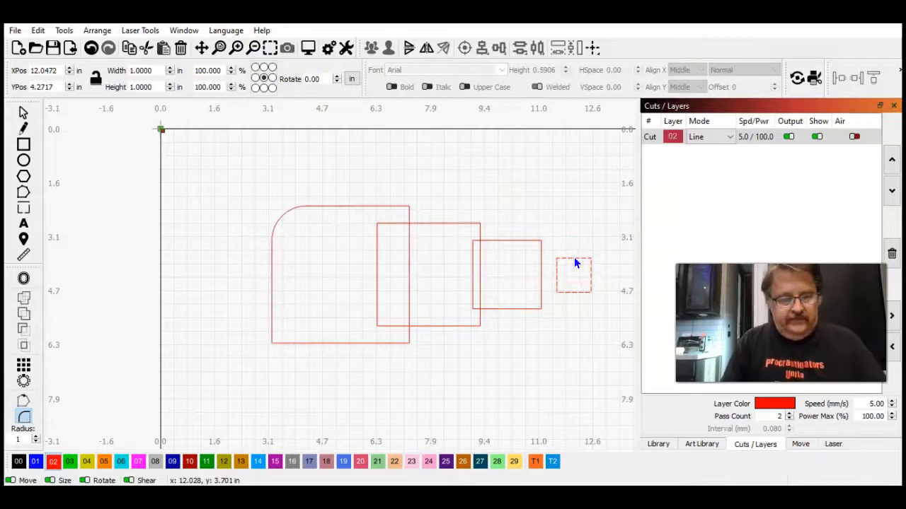
Step: Align the 1-inch square to the rounded square's top-left corner and zoom in to inspect
left_click(339, 276)
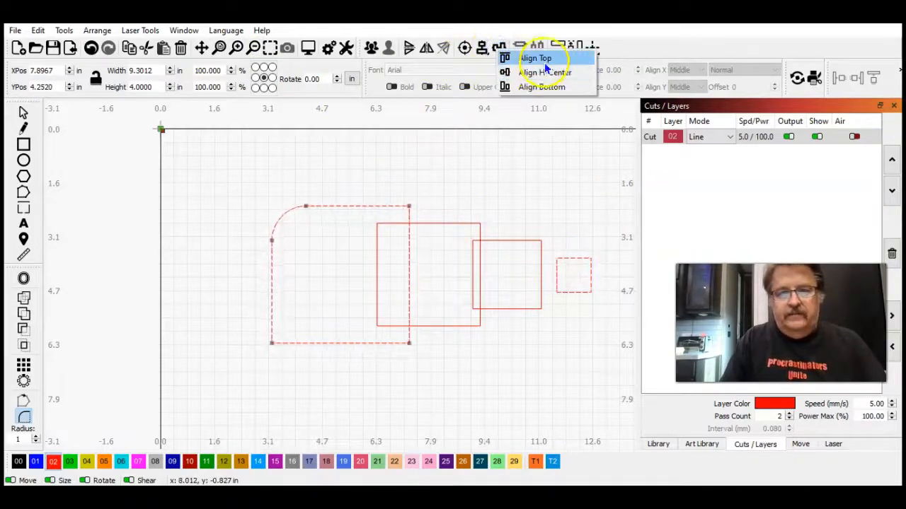
left_click(536, 58)
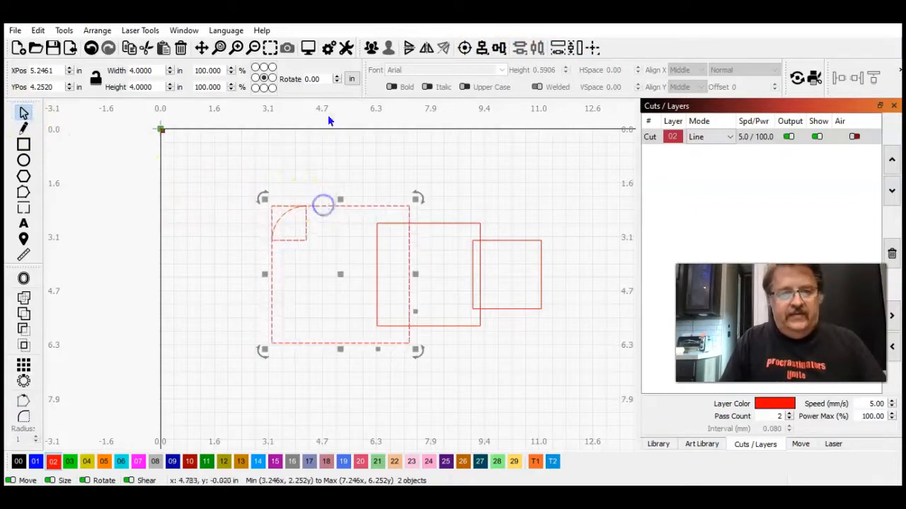
left_click(252, 48)
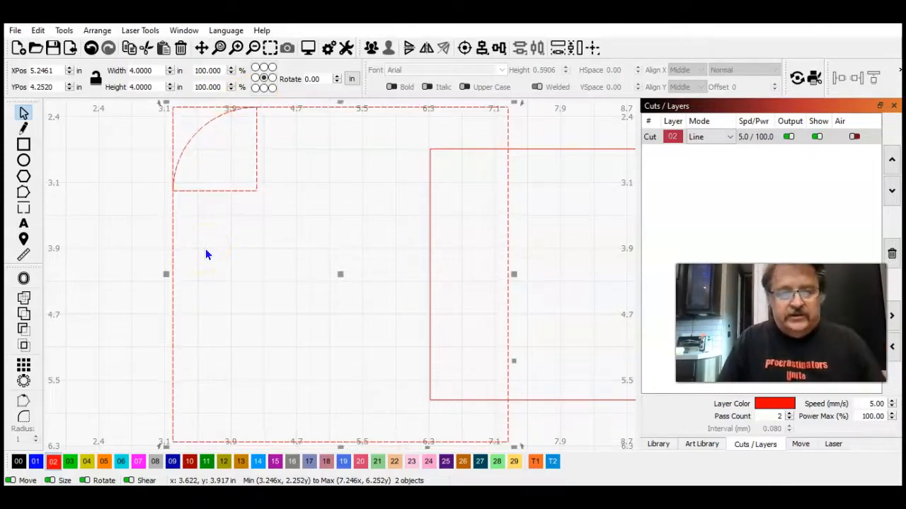
mouse_move(142, 300)
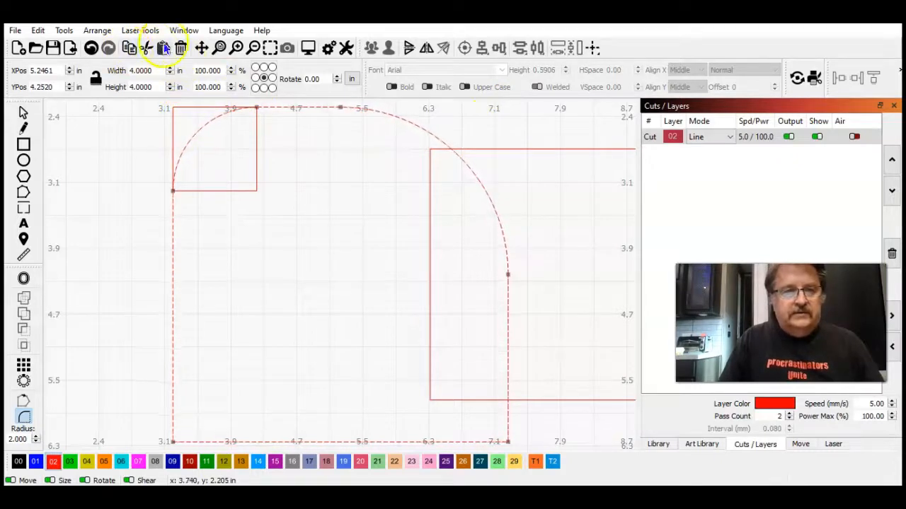
Step: Round the top-right corner at 2-inch radius and right-align the 2-inch square into it
left_click(219, 47)
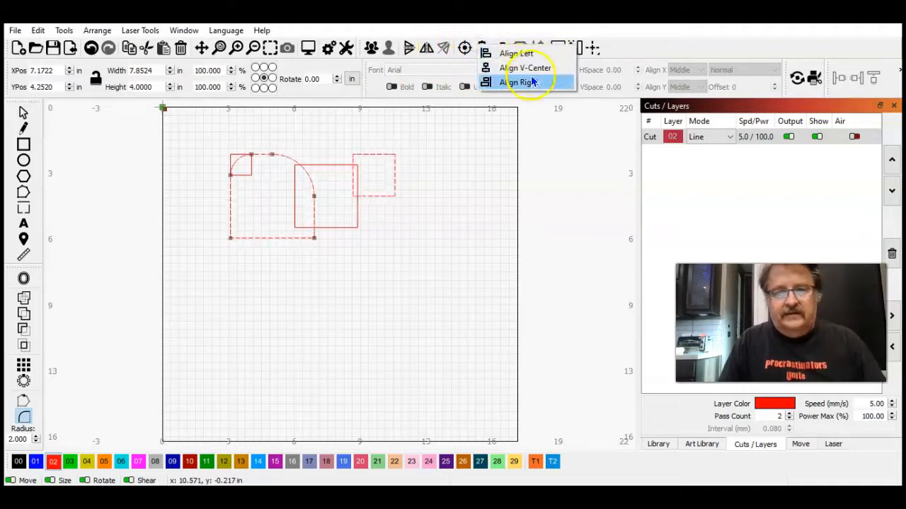
left_click(520, 82)
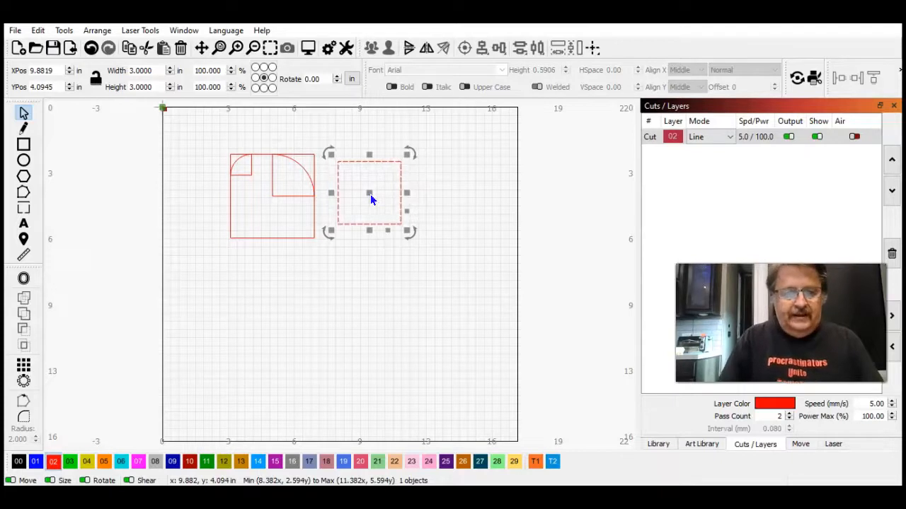
mouse_move(23, 114)
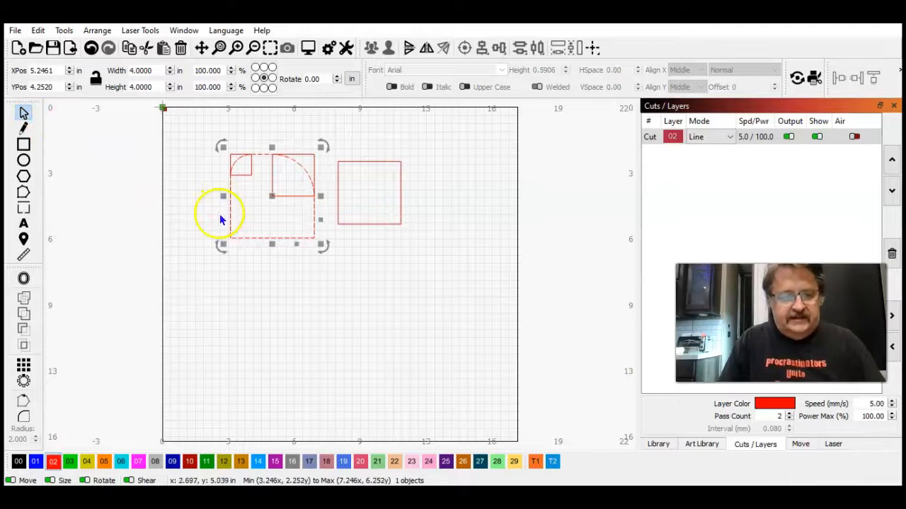
Step: Round the bottom-left corner at 3 inches and align the 3-inch square against it
left_click(24, 418)
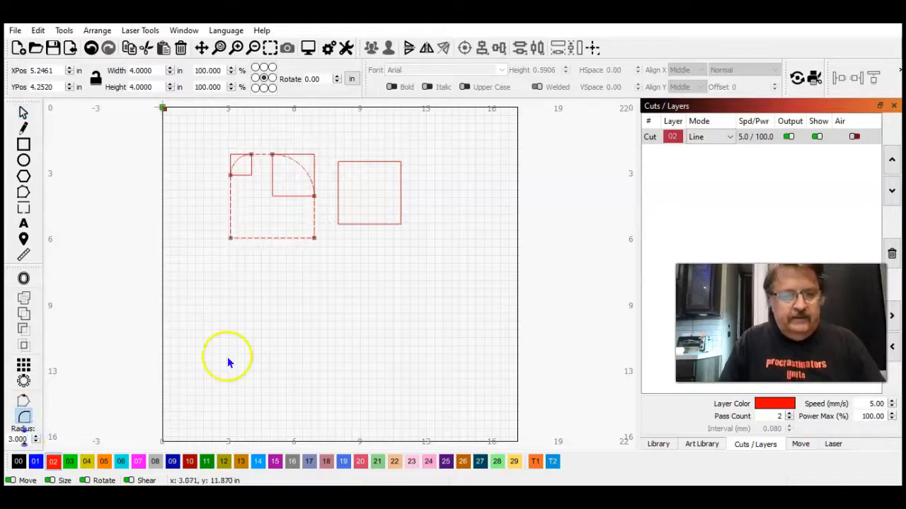
mouse_move(325, 254)
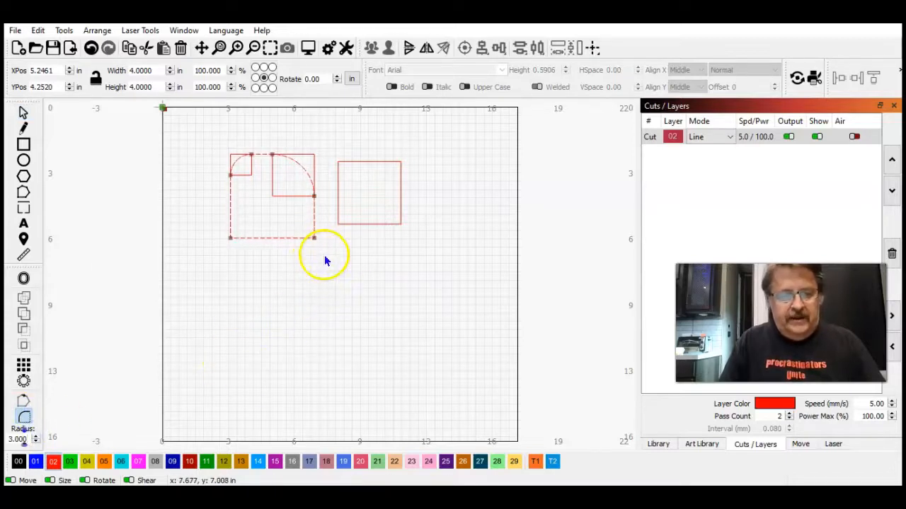
mouse_move(314, 240)
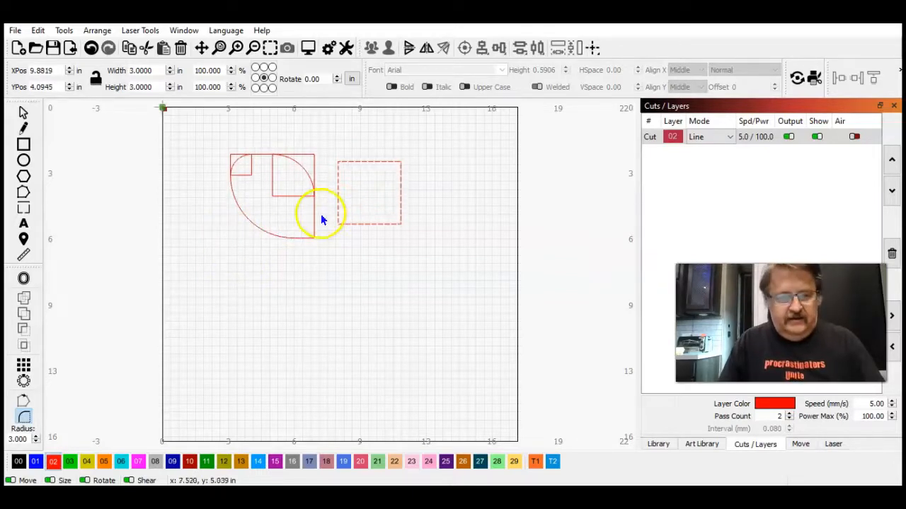
left_click(500, 48)
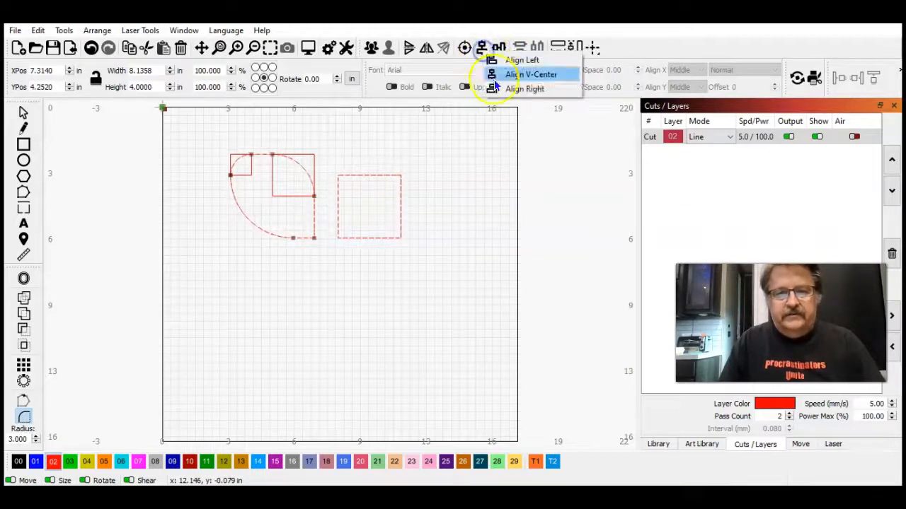
left_click(532, 74)
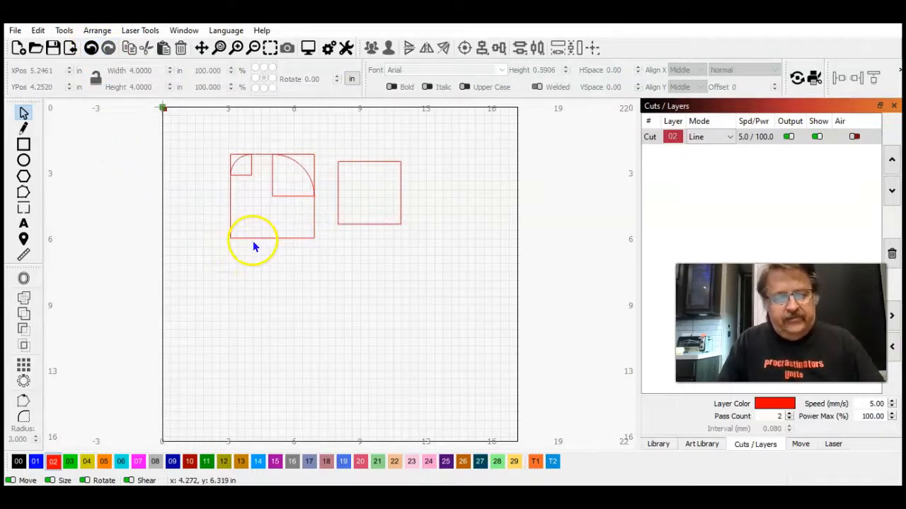
mouse_move(227, 237)
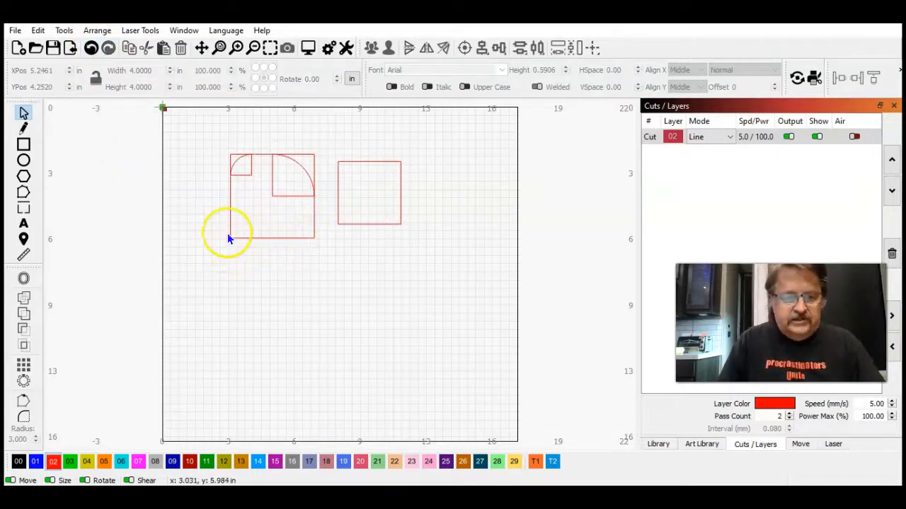
mouse_move(311, 191)
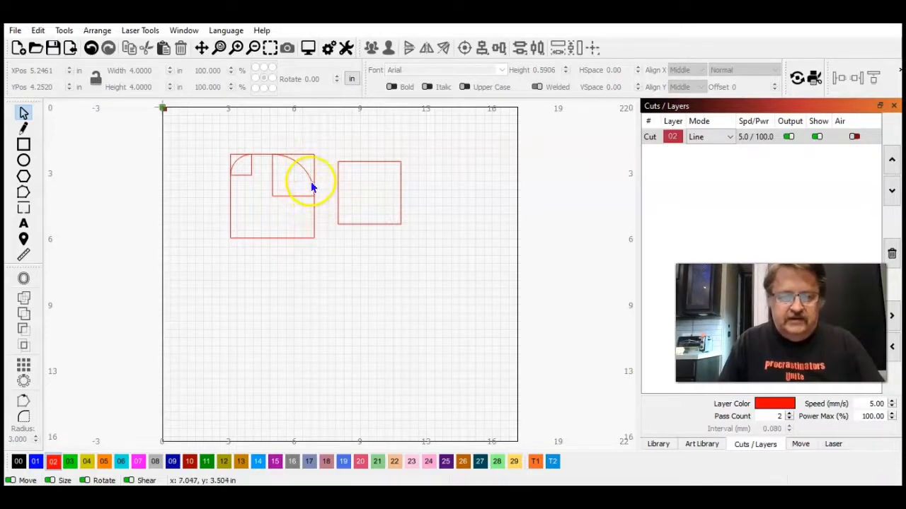
Step: Undo the 3-inch corner rounding, leaving the 1- and 2-inch rounded corners
left_click_drag(308, 181, 279, 216)
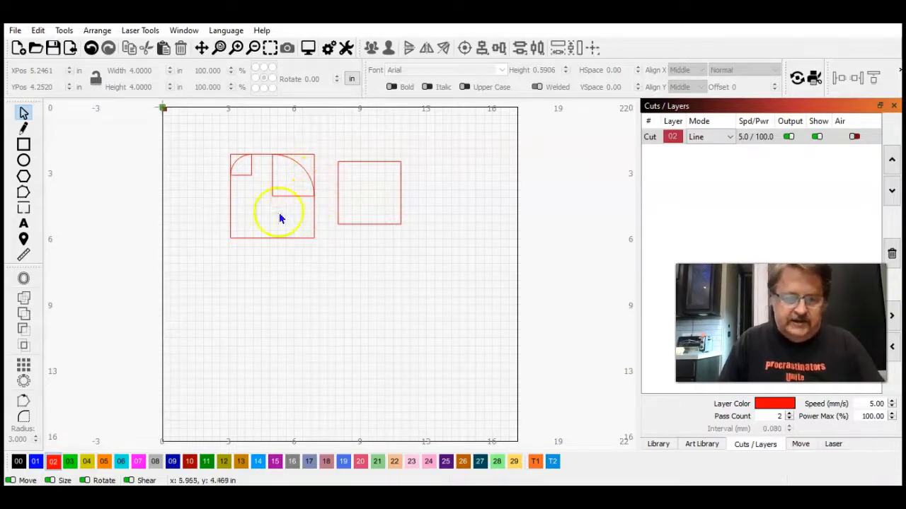